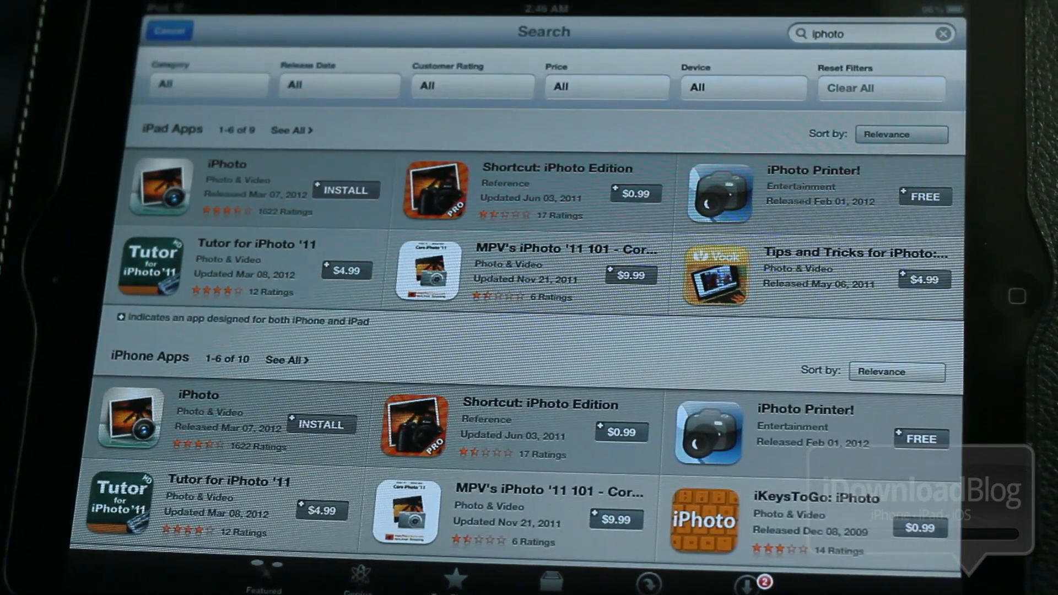
# Try installing iPhoto twice, dismissing the iOS 5.1 requirement warning each time
pyautogui.click(346, 191)
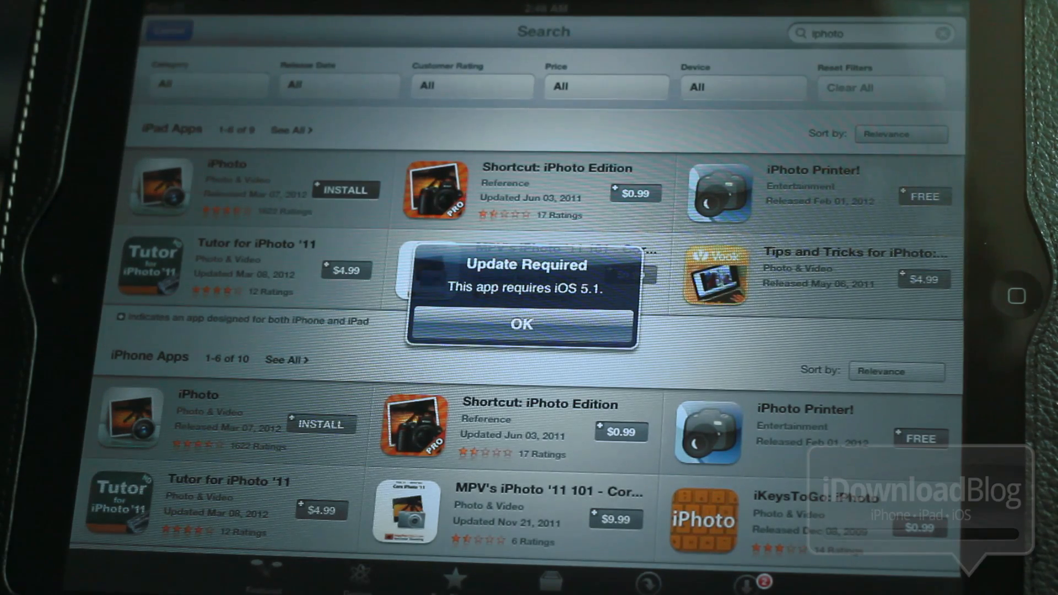
pyautogui.click(521, 324)
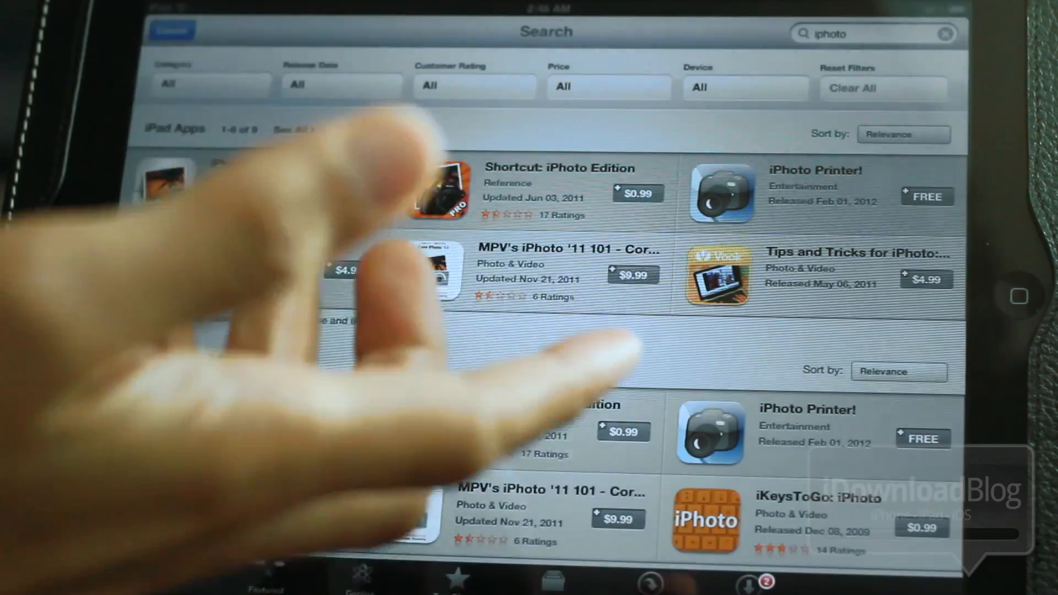
pyautogui.click(345, 190)
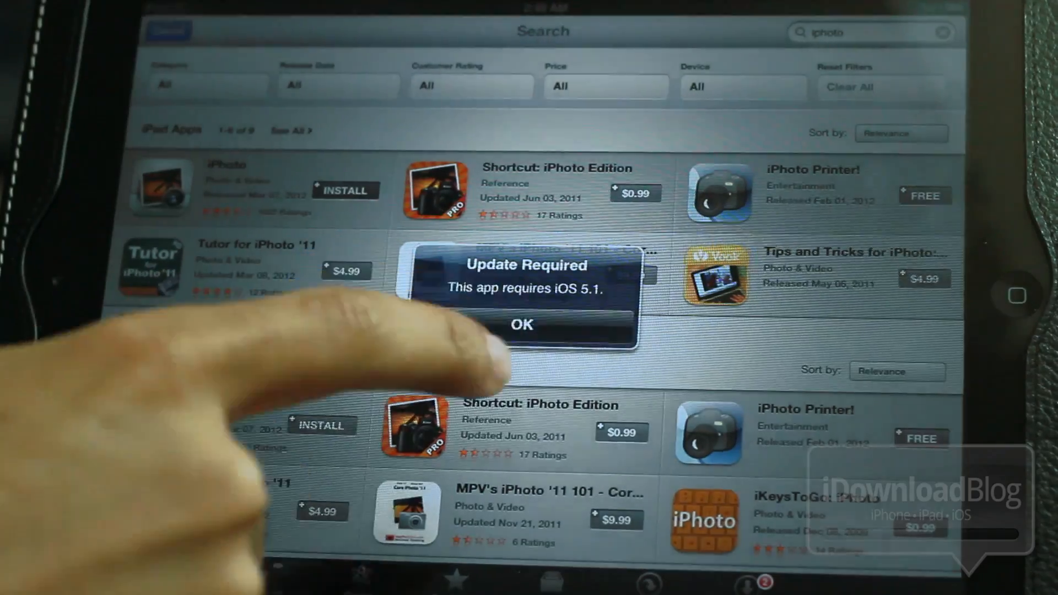
pyautogui.click(521, 325)
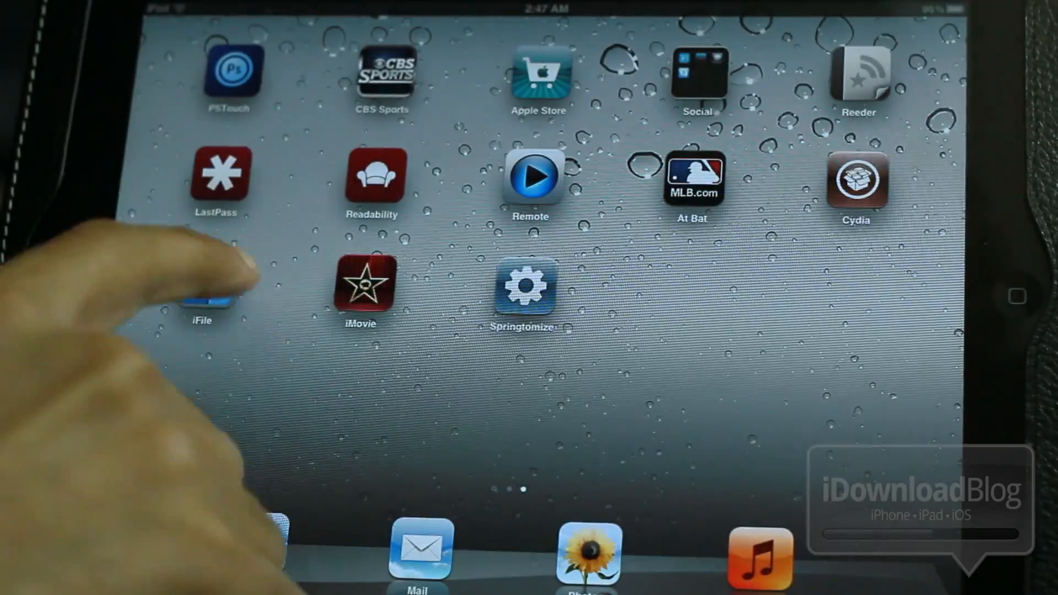
# Launch iFile and browse System/Library/CoreServices down to SystemVersion.plist
pyautogui.click(201, 287)
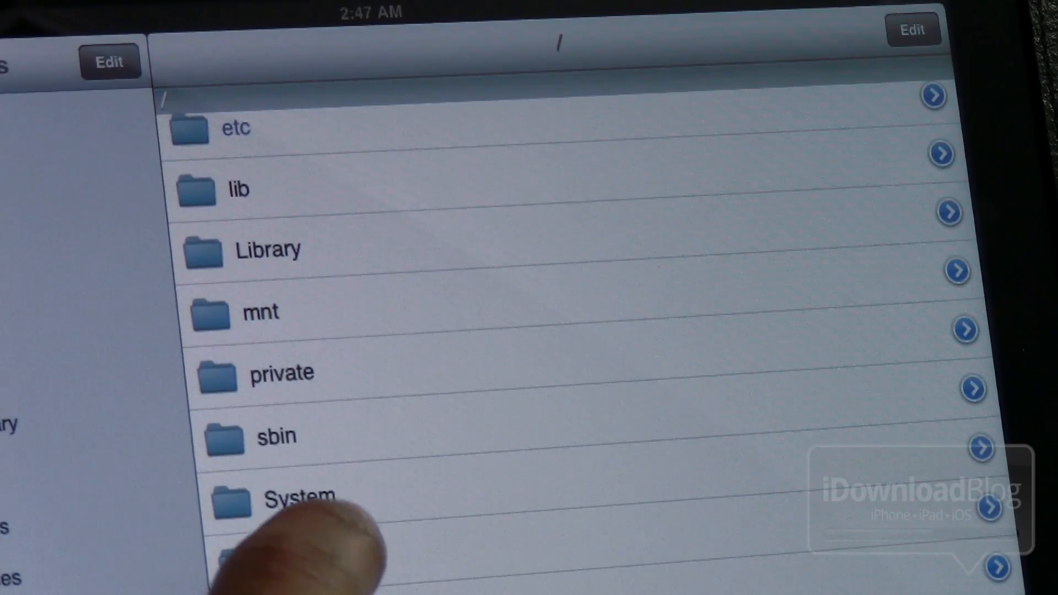
pyautogui.click(295, 497)
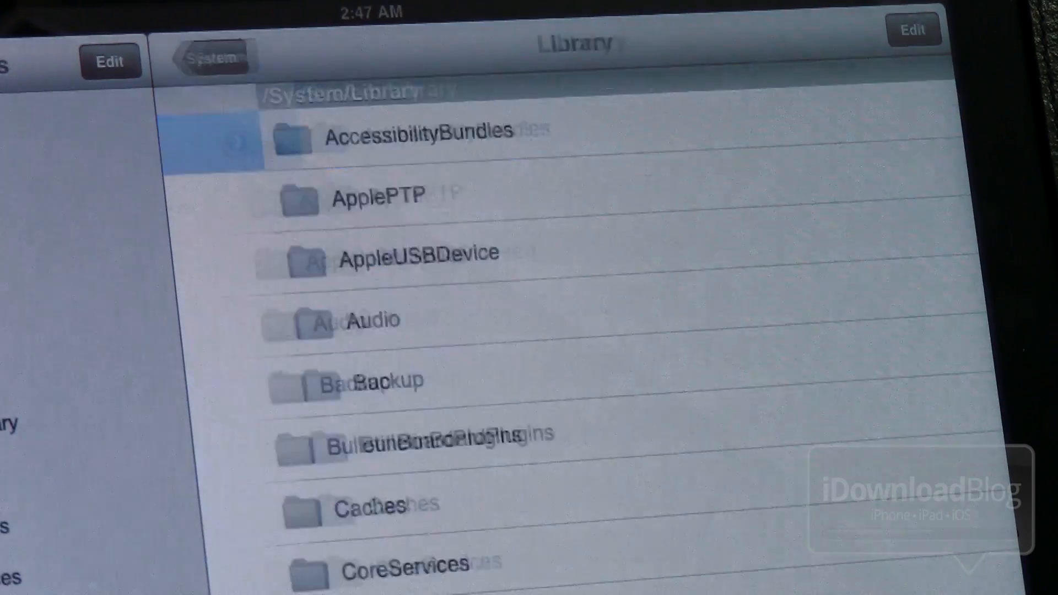
pyautogui.click(405, 563)
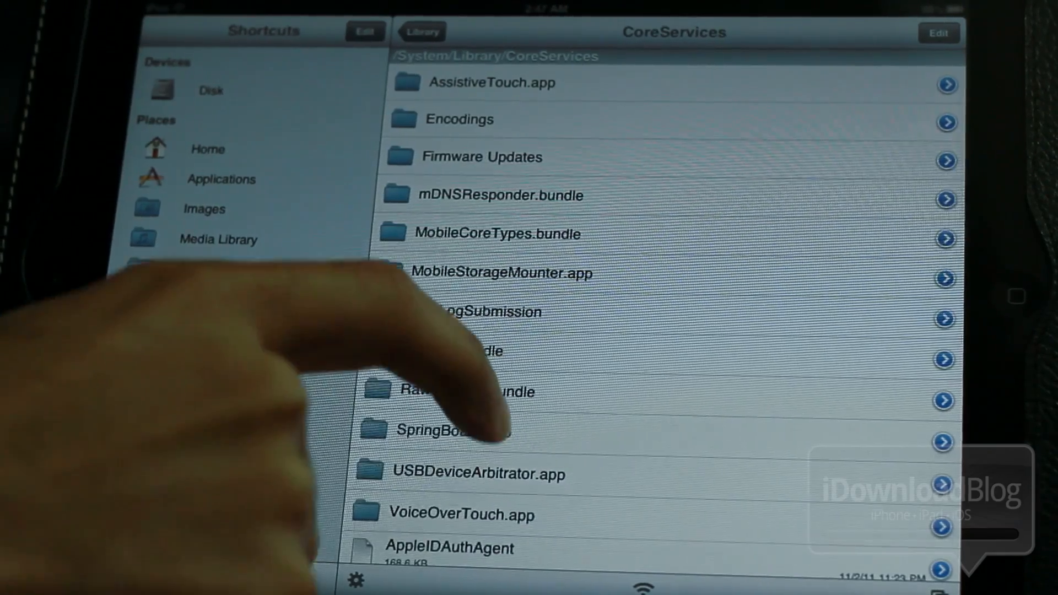
pyautogui.scroll(-3)
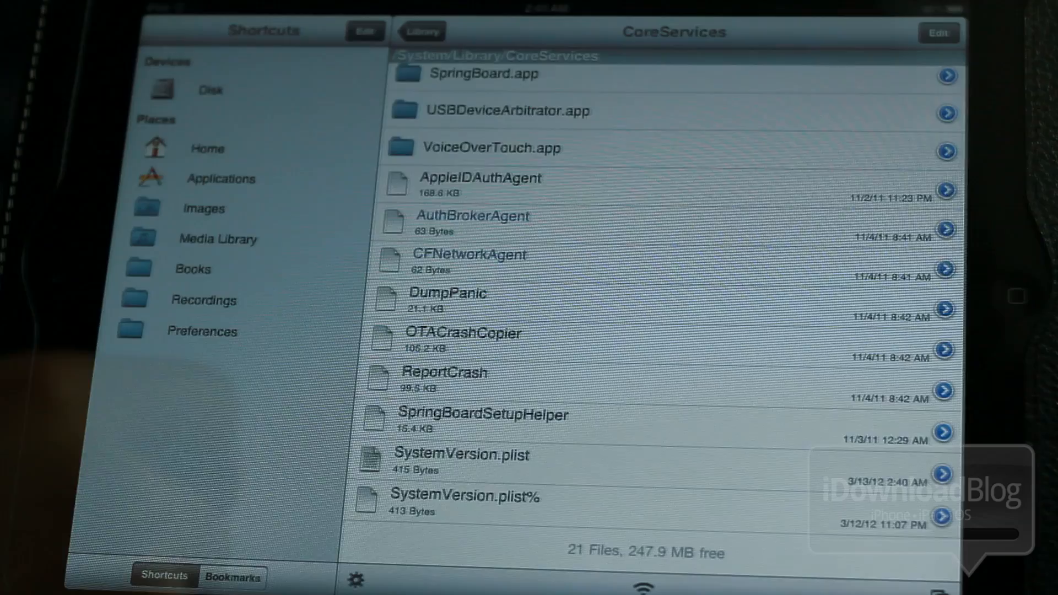
# Open SystemVersion.plist in the Property List Viewer
pyautogui.click(462, 460)
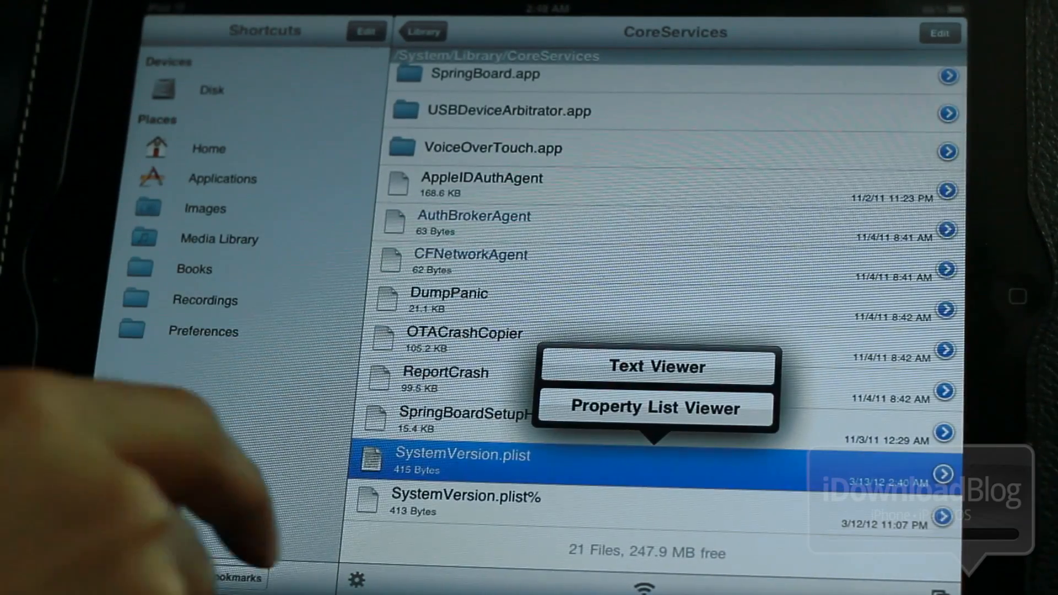
pyautogui.click(655, 408)
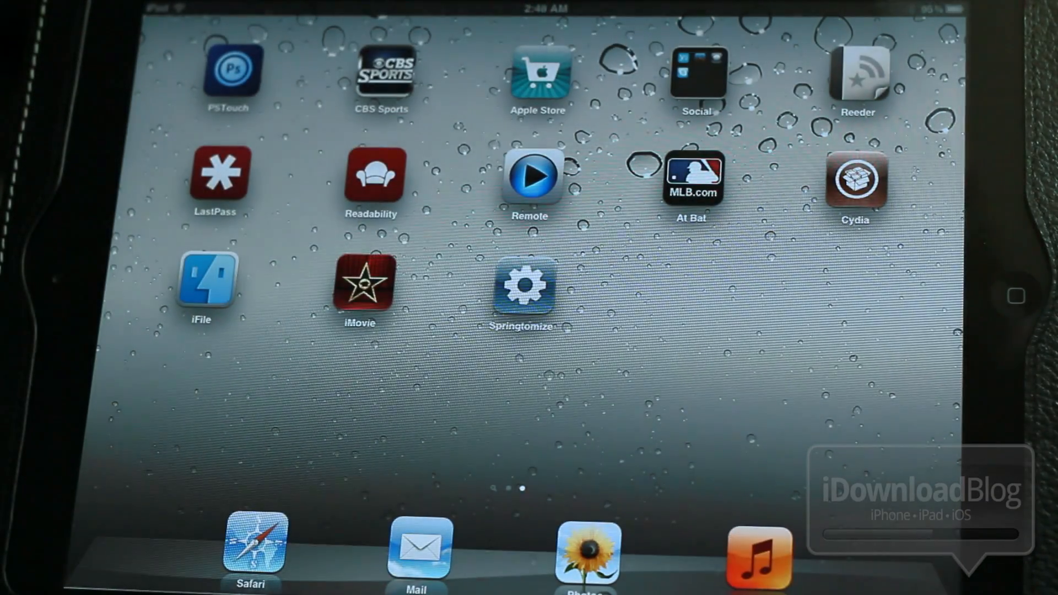
# Swipe the Home Screen pages toward the App Store icon
pyautogui.hscroll(-3)
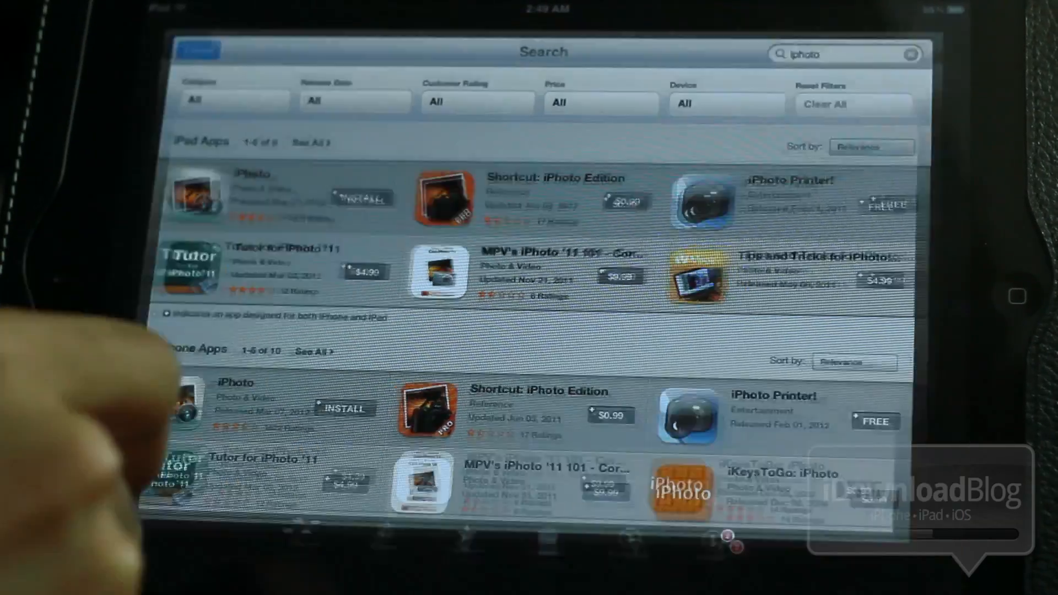
# Return to the Home Screen once iPhoto finishes installing
pyautogui.press('home')
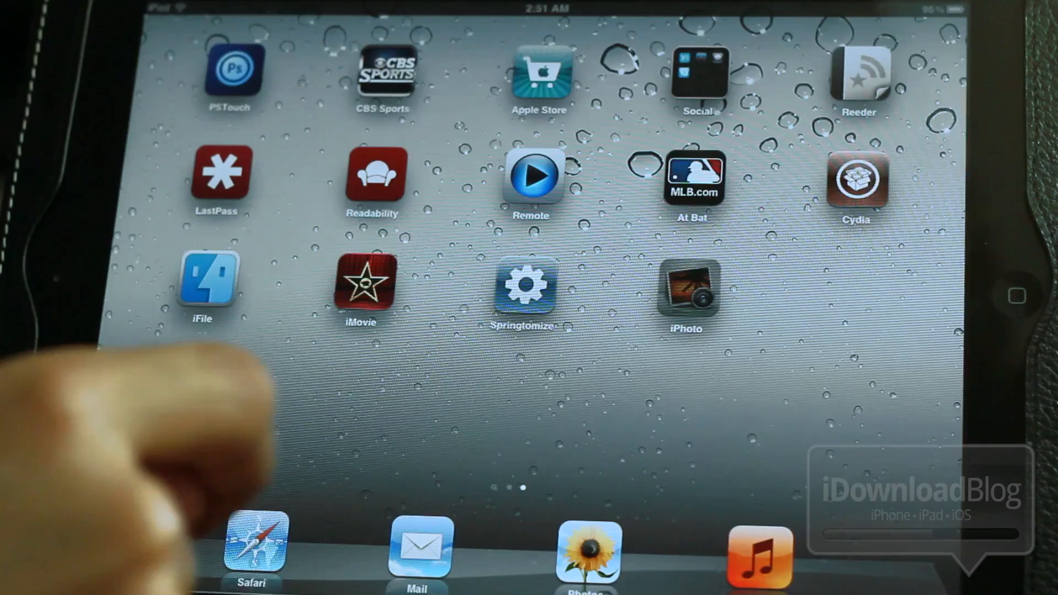
# Launch iPhoto to its Albums, Photos, Events and Journals view, then exit
pyautogui.click(685, 291)
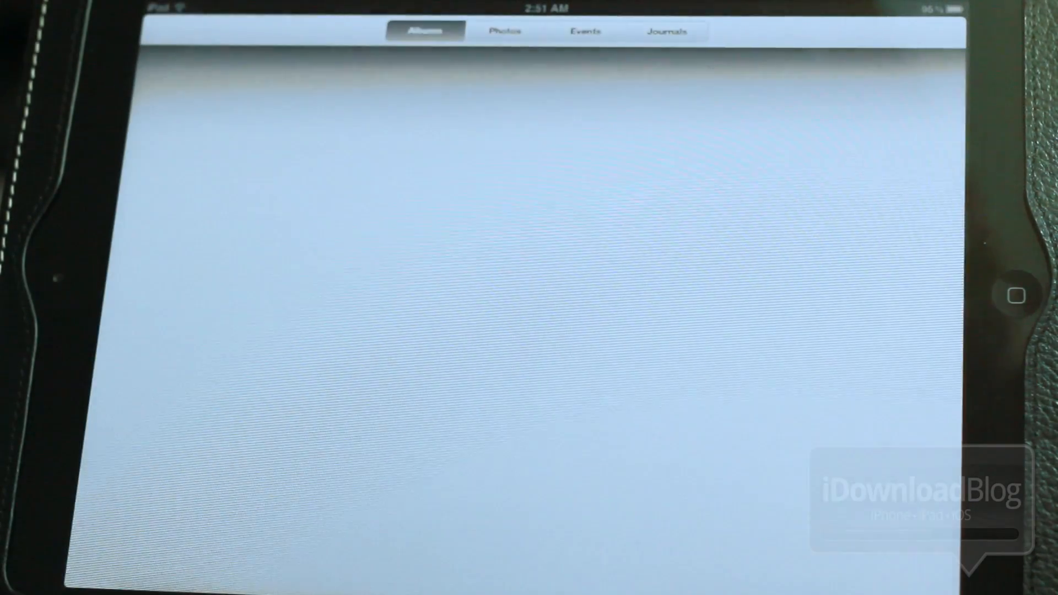
pyautogui.click(1015, 295)
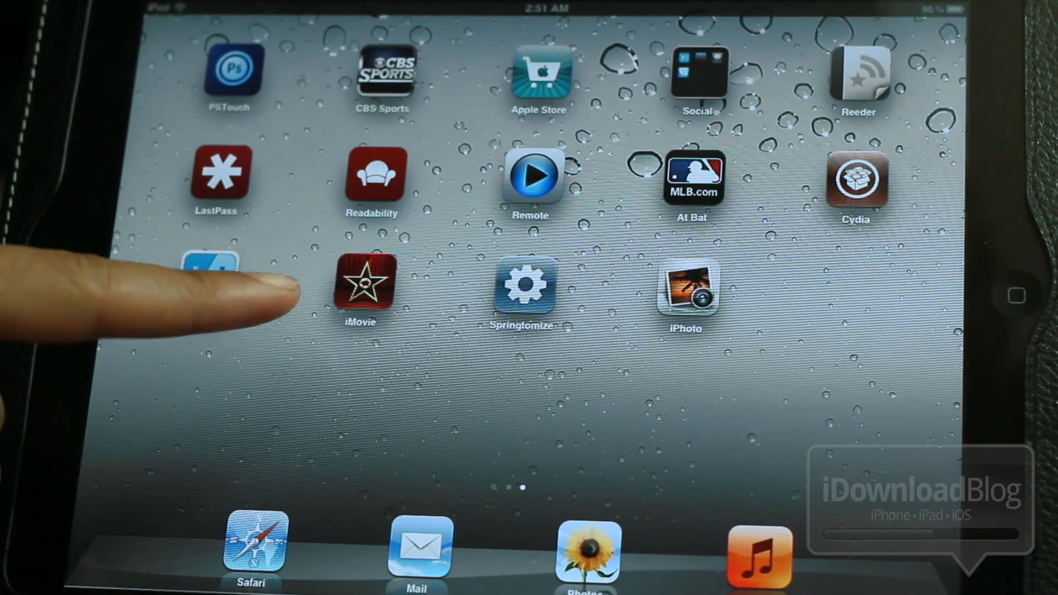
# Launch iMovie on My Project and reveal the New Project and New Trailer options
pyautogui.click(360, 284)
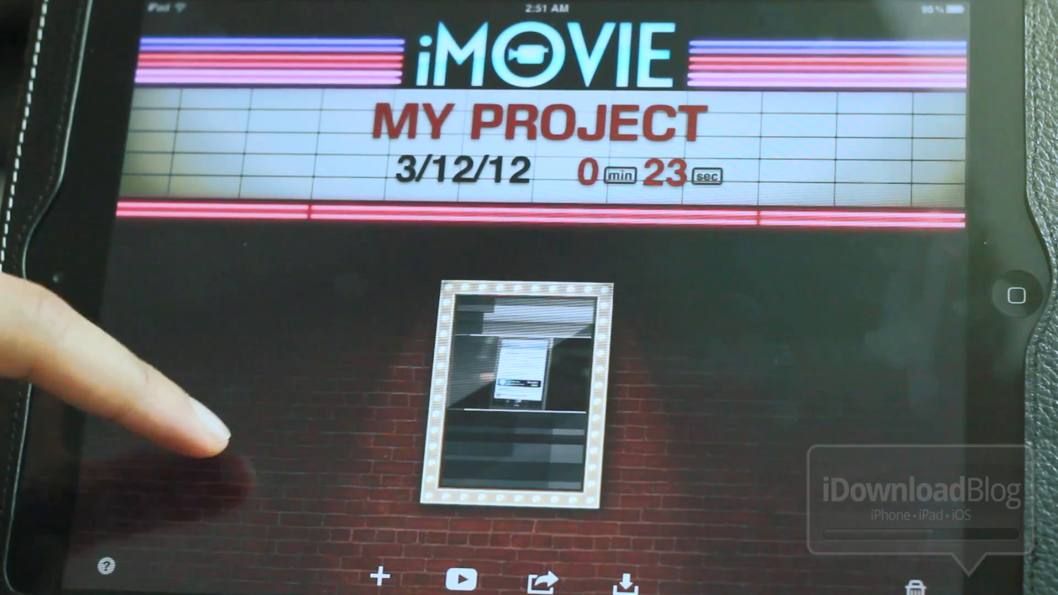
pyautogui.click(382, 577)
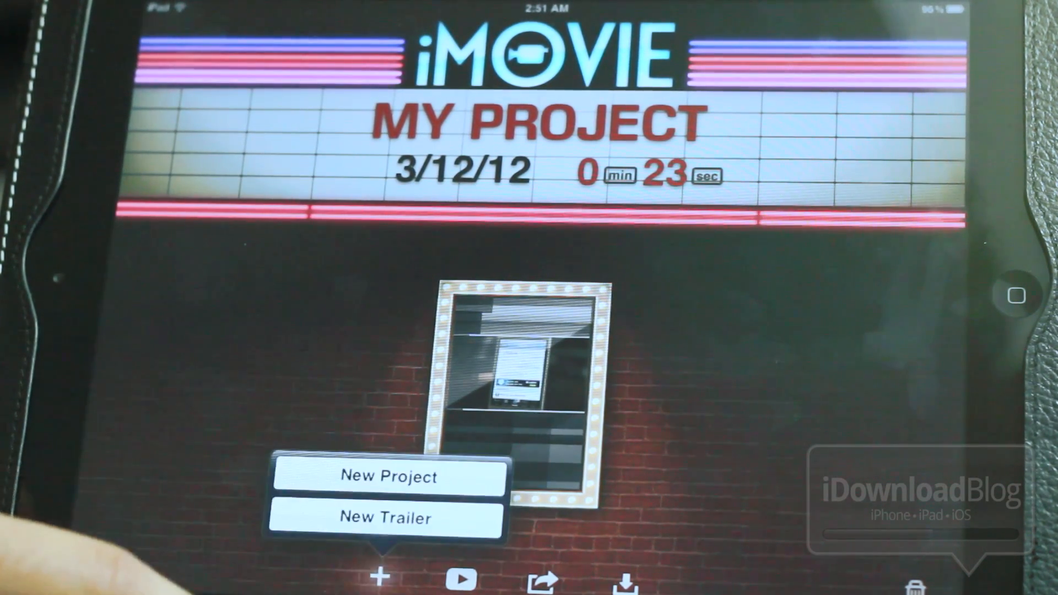